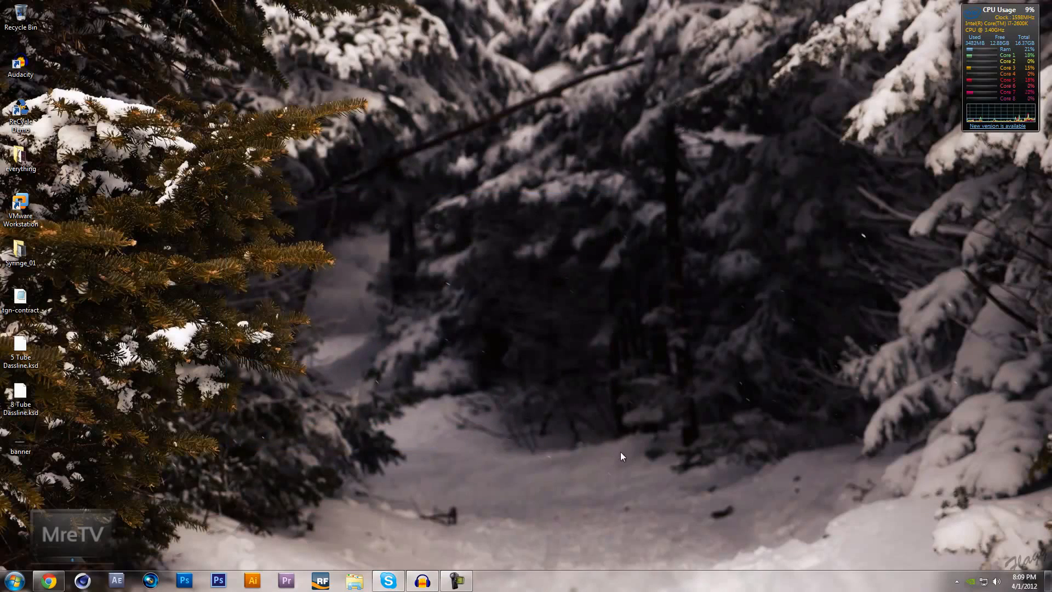
Bring up the YouTube upload page for 'The Academy!' and review its details.
left_click(48, 581)
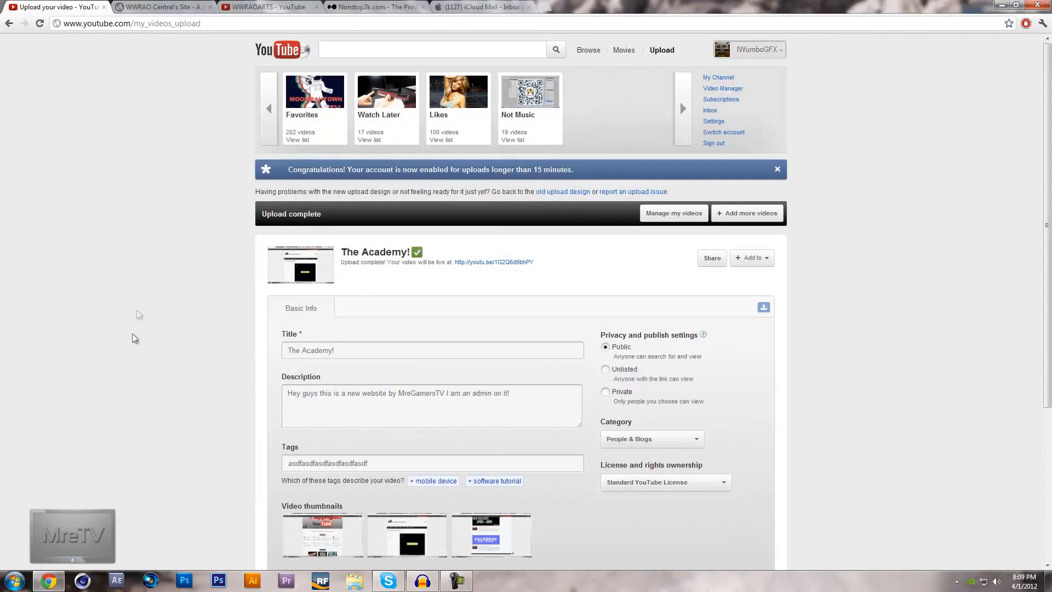
mouse_move(744, 64)
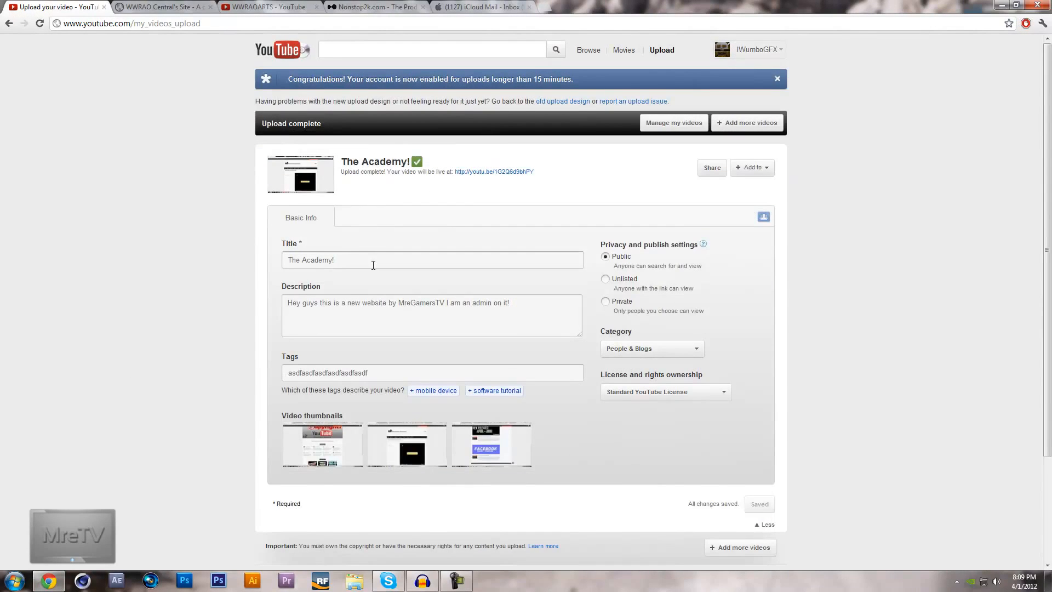
mouse_move(563, 244)
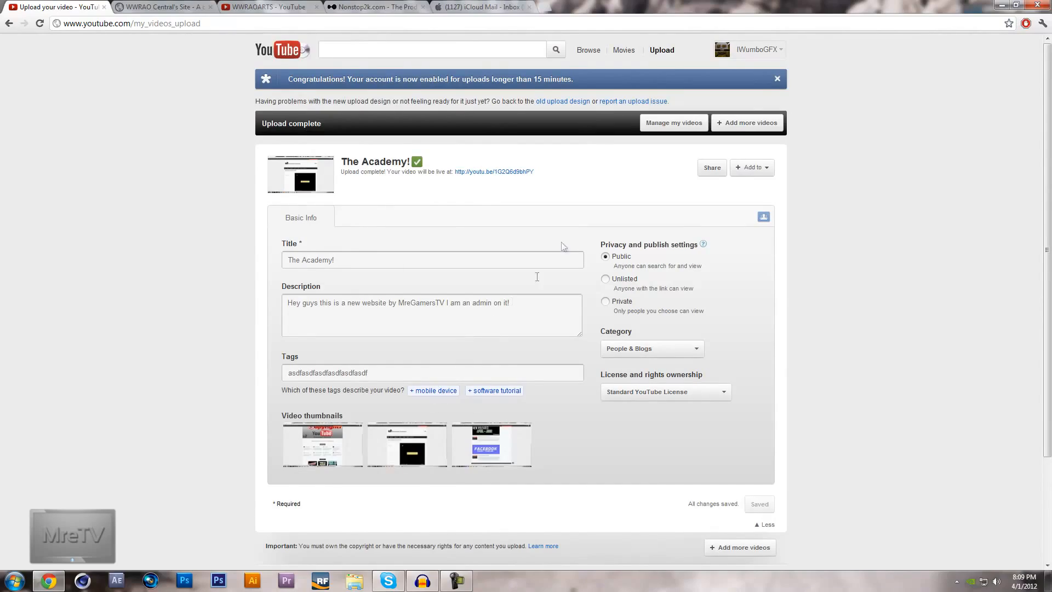
mouse_move(778, 414)
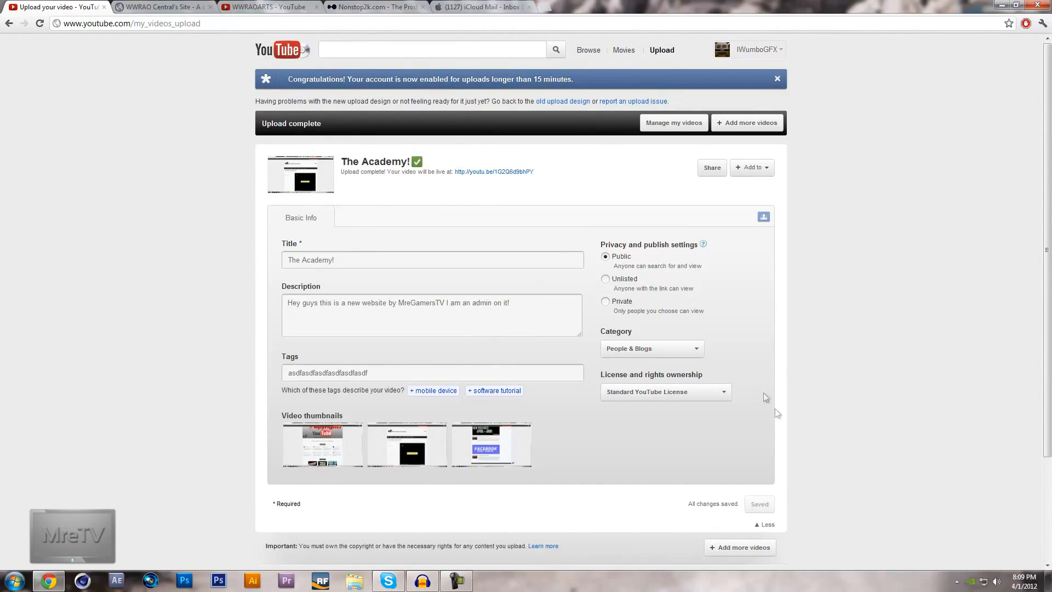
Hide all windows to show the desktop, then reopen the Start menu.
left_click(1051, 579)
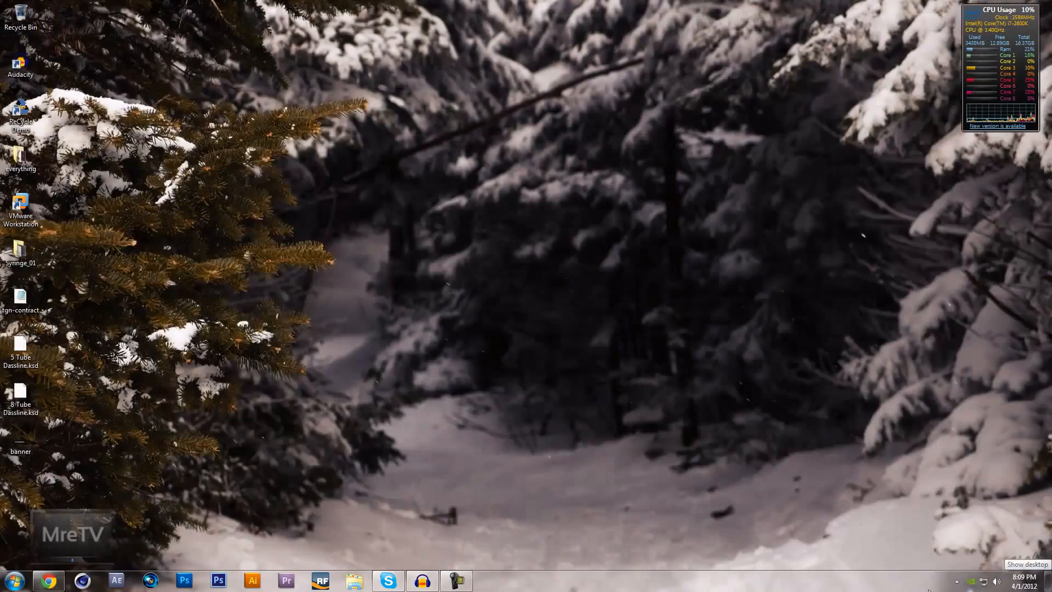
left_click(20, 578)
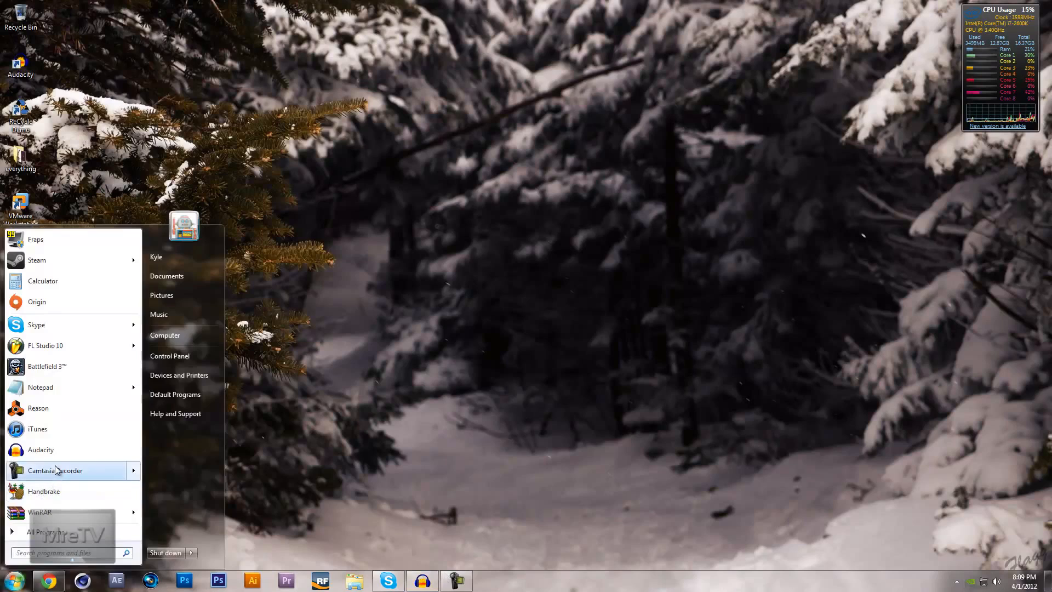
left_click(55, 471)
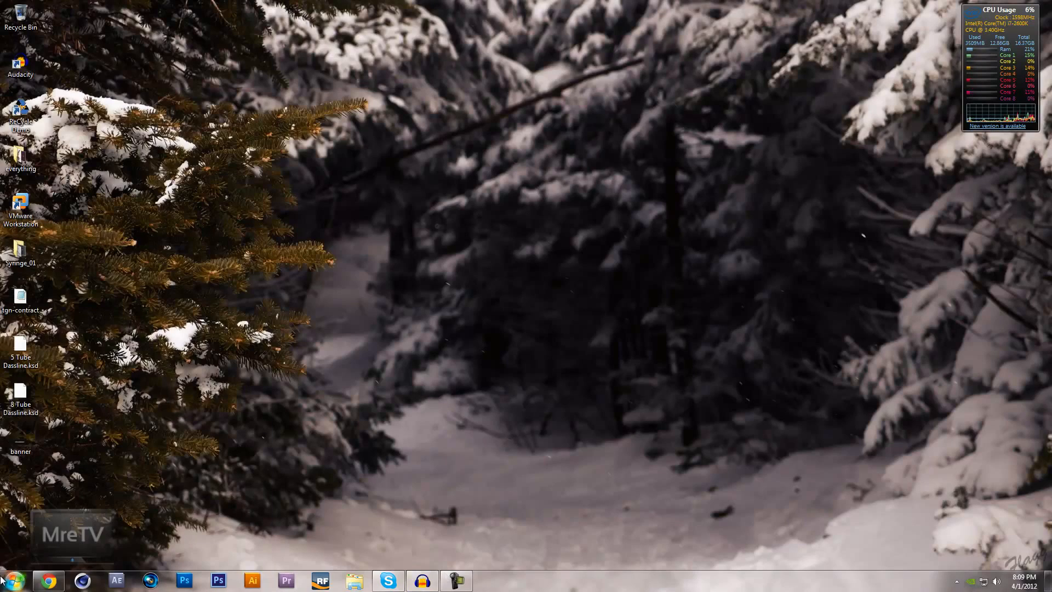
left_click(21, 578)
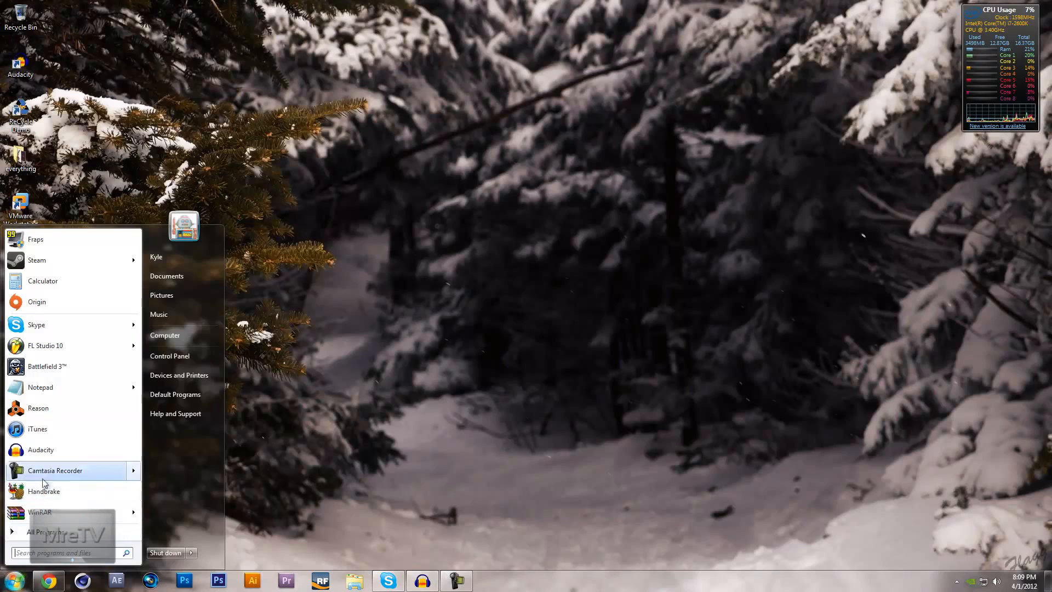
Browse Computer to E:\Projects(not School)\O.o and select the 69.1 MB speedart video.
left_click(165, 335)
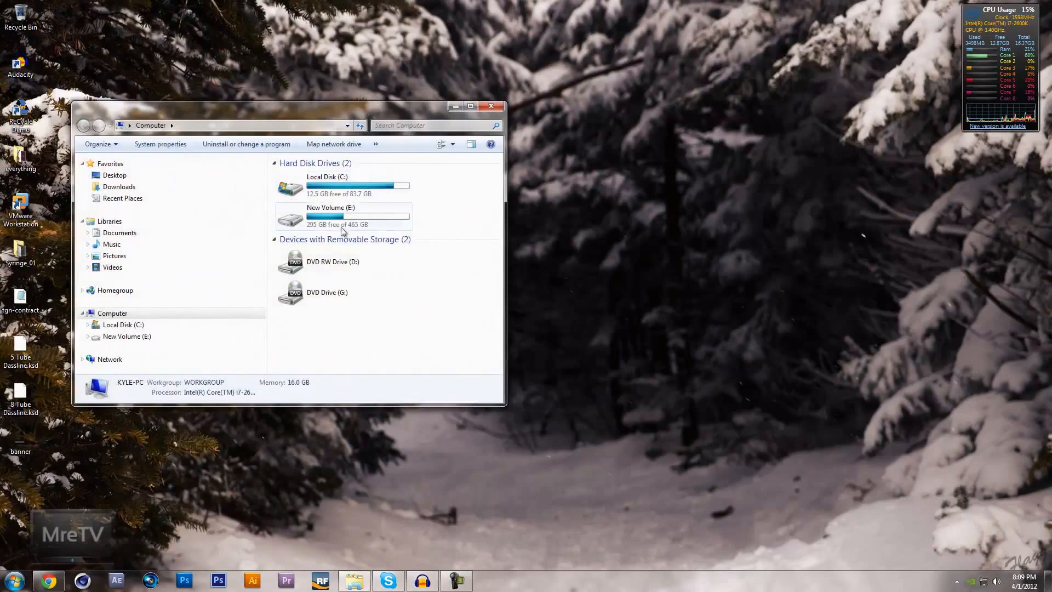
double_click(330, 216)
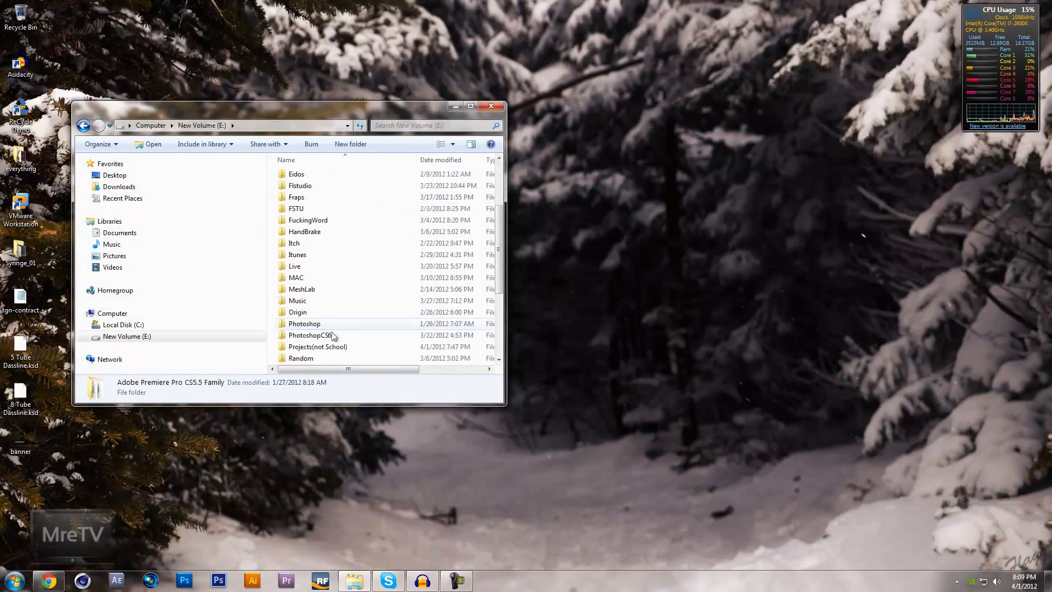
double_click(317, 347)
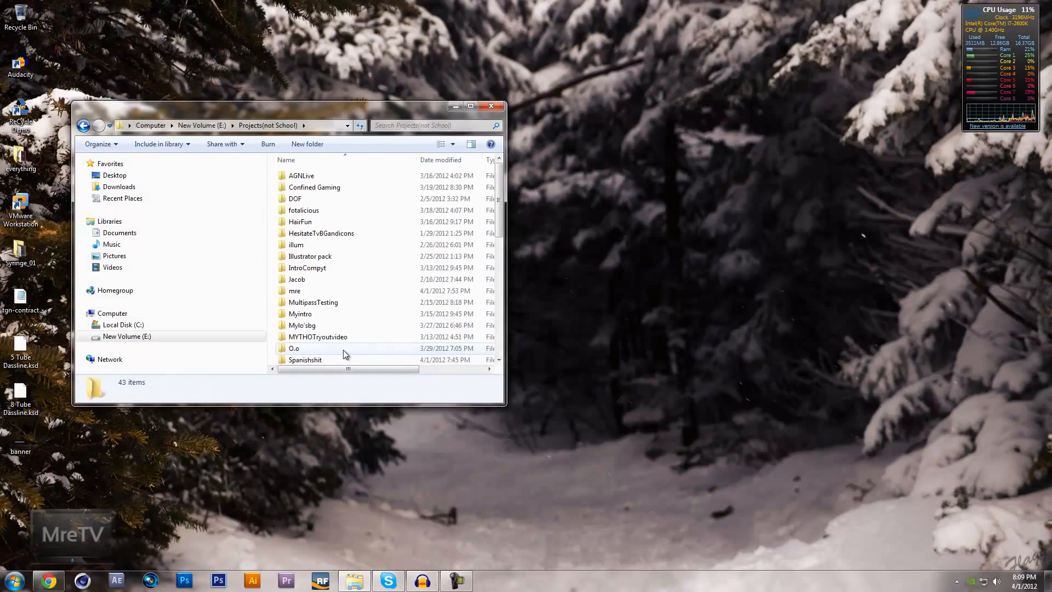
scroll("down", 3)
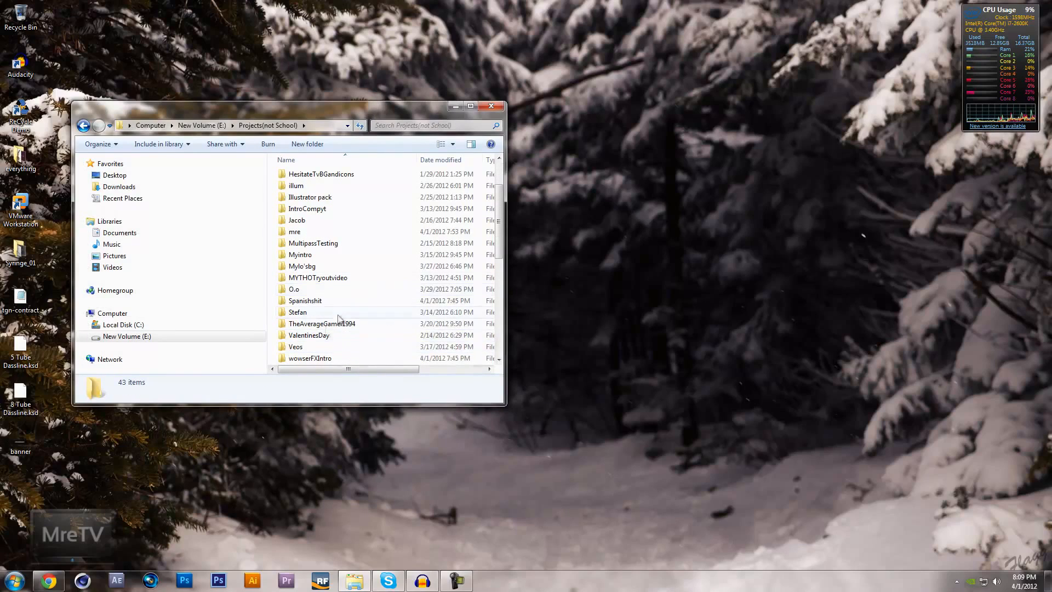
double_click(293, 288)
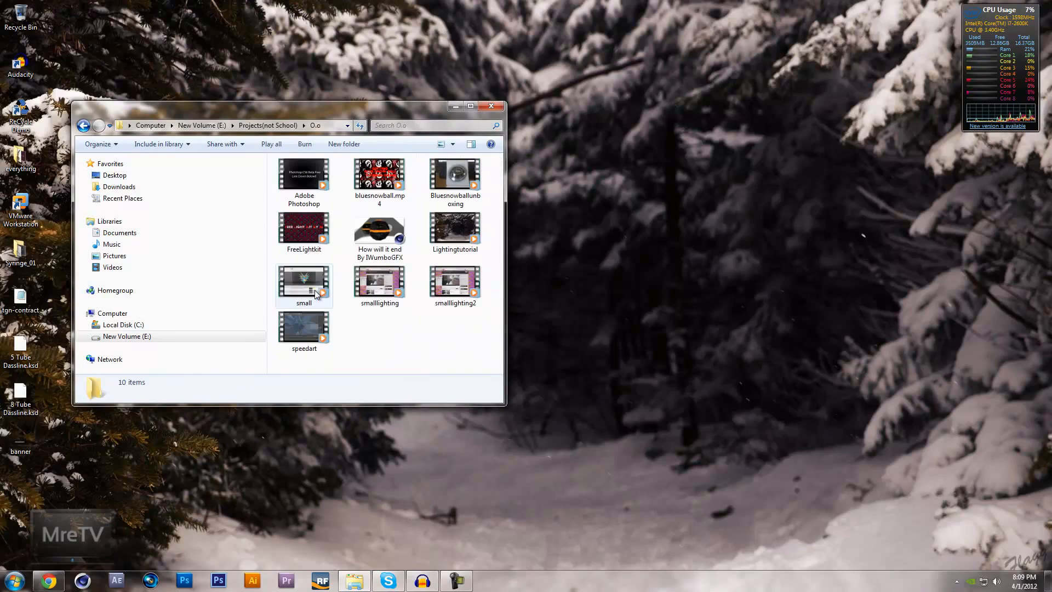
left_click(304, 329)
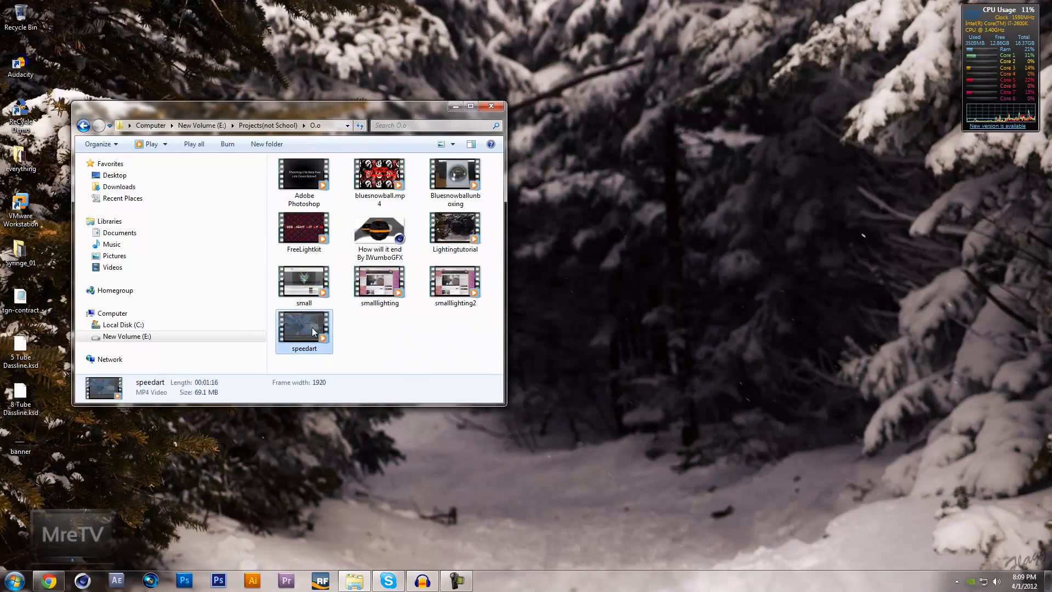
mouse_move(209, 397)
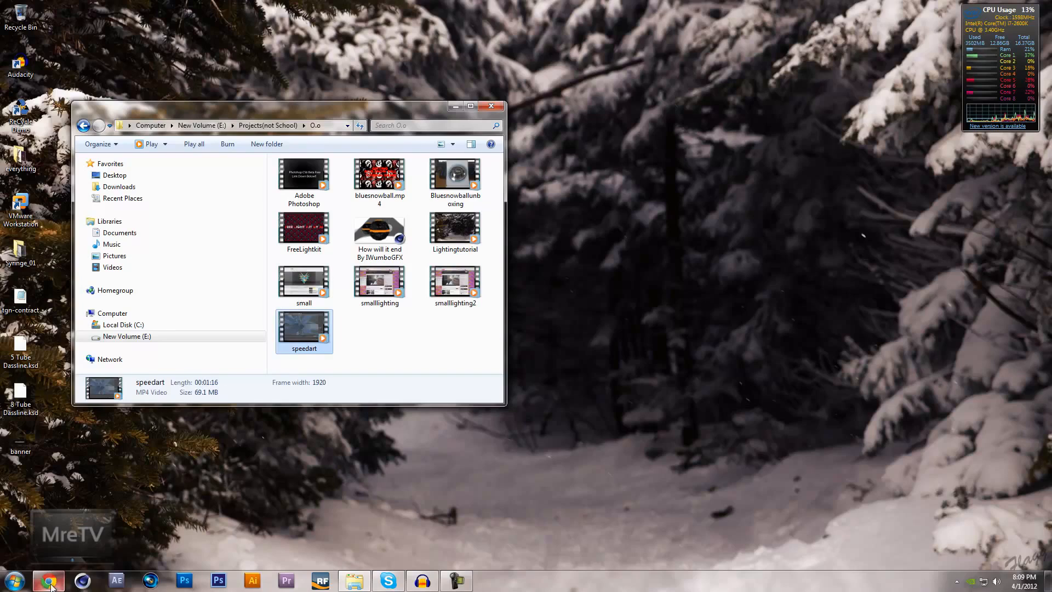
Launch HandBrake from the Start menu and drag its window to the right.
left_click(10, 577)
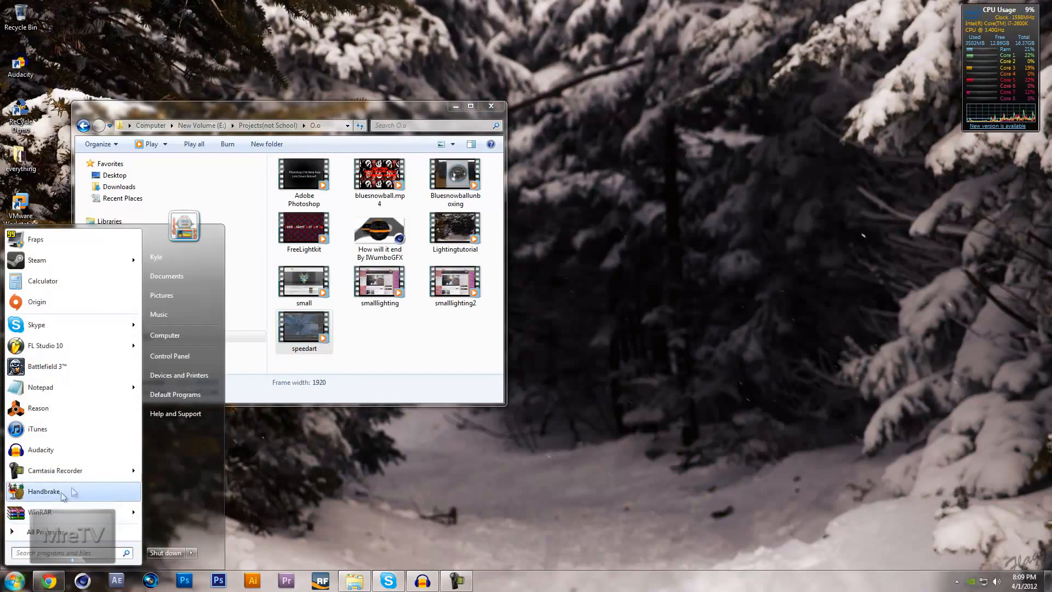
mouse_move(82, 507)
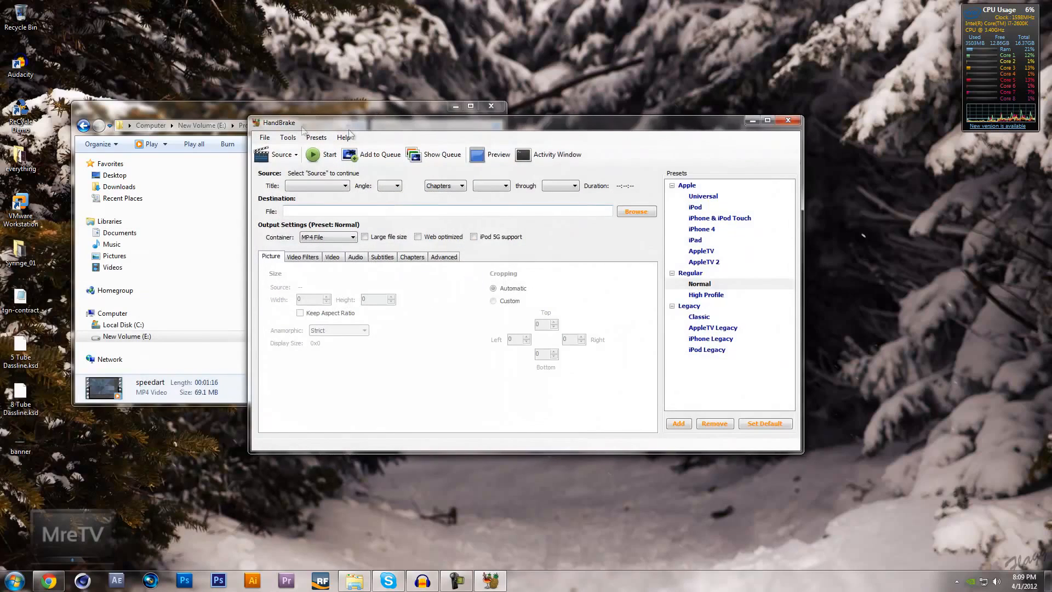
left_click_drag(302, 122, 294, 119)
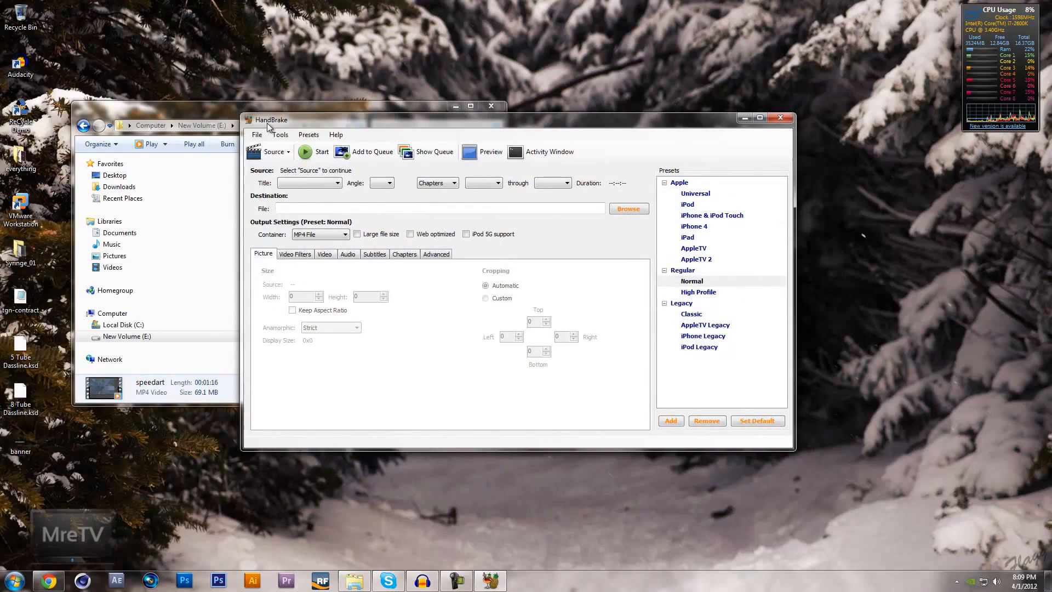
mouse_move(264, 113)
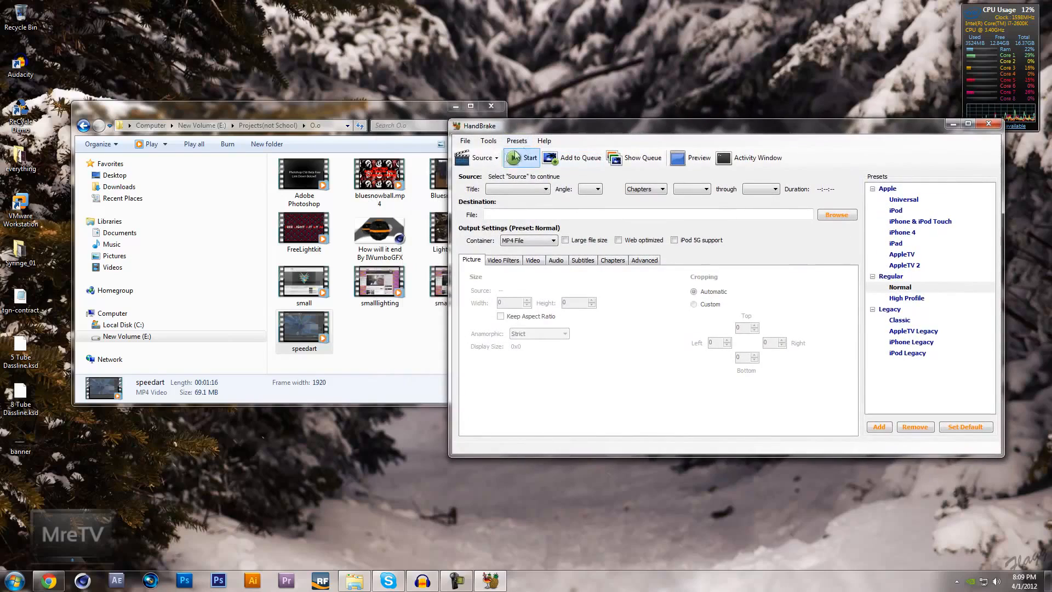
Load speedart.mp4 from E:\Projects(not School)\O.o as the single-file source.
left_click(479, 158)
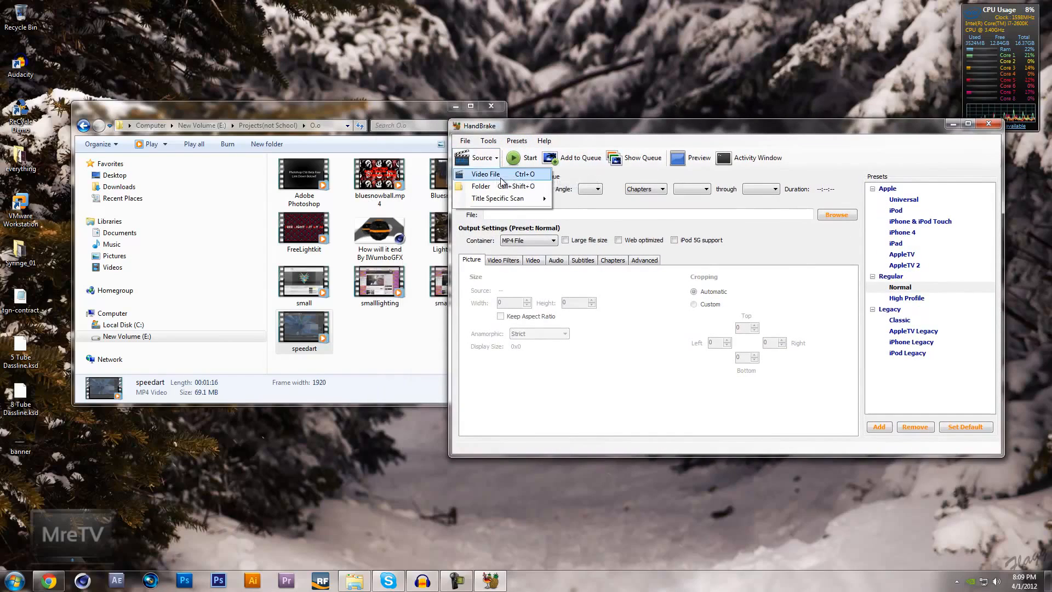
left_click(485, 173)
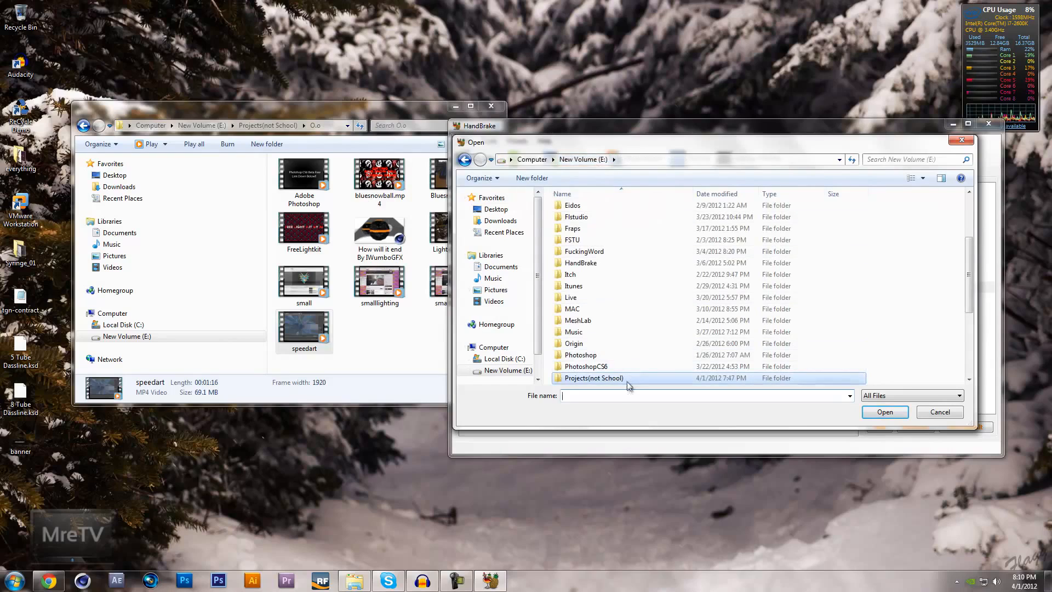
double_click(593, 379)
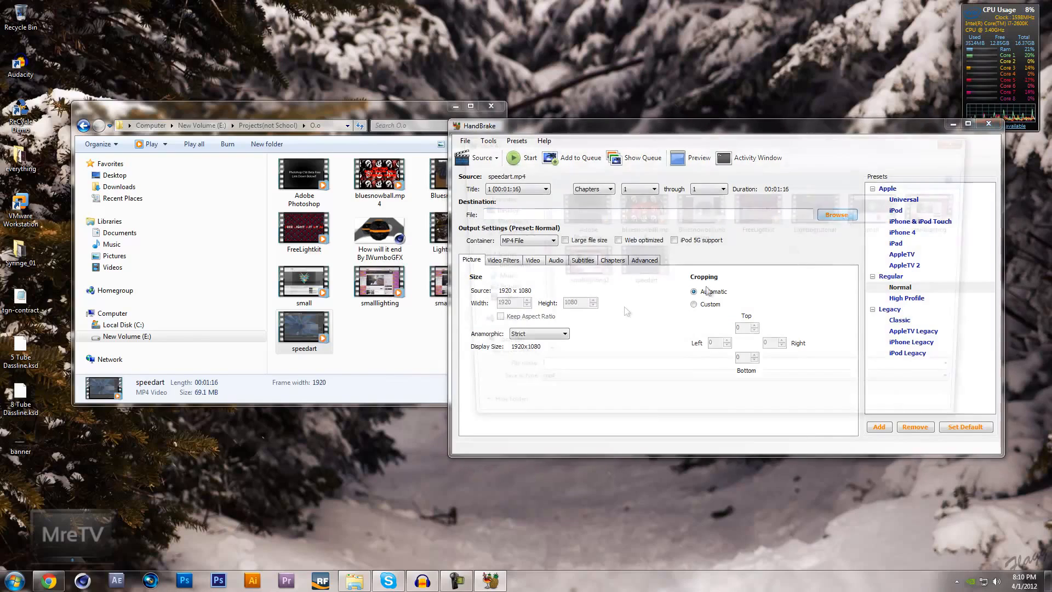
Set the output destination to tut.mp4 in the O.o folder.
left_click(837, 215)
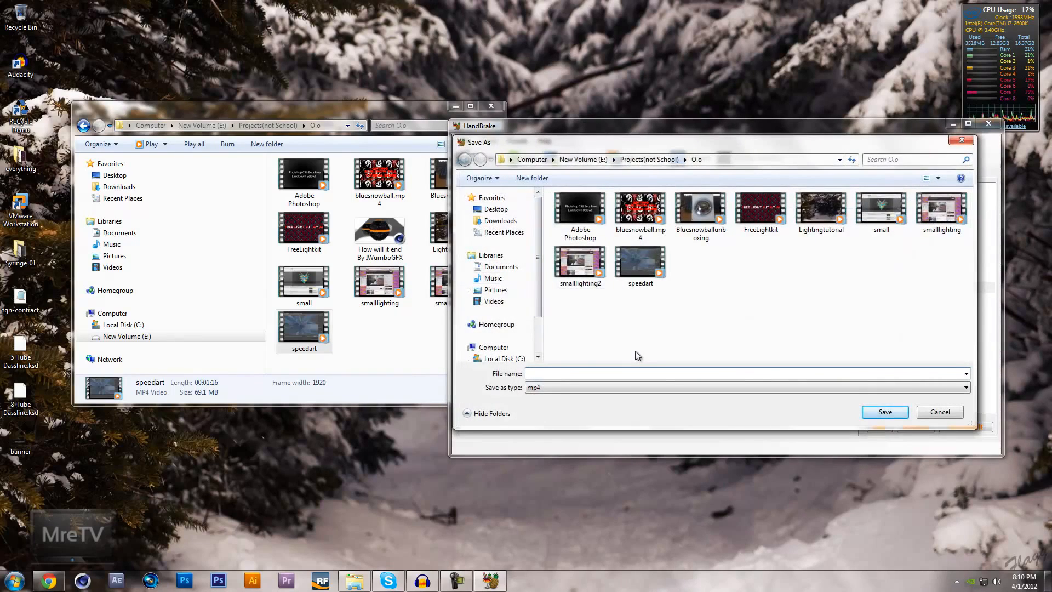
type("tut")
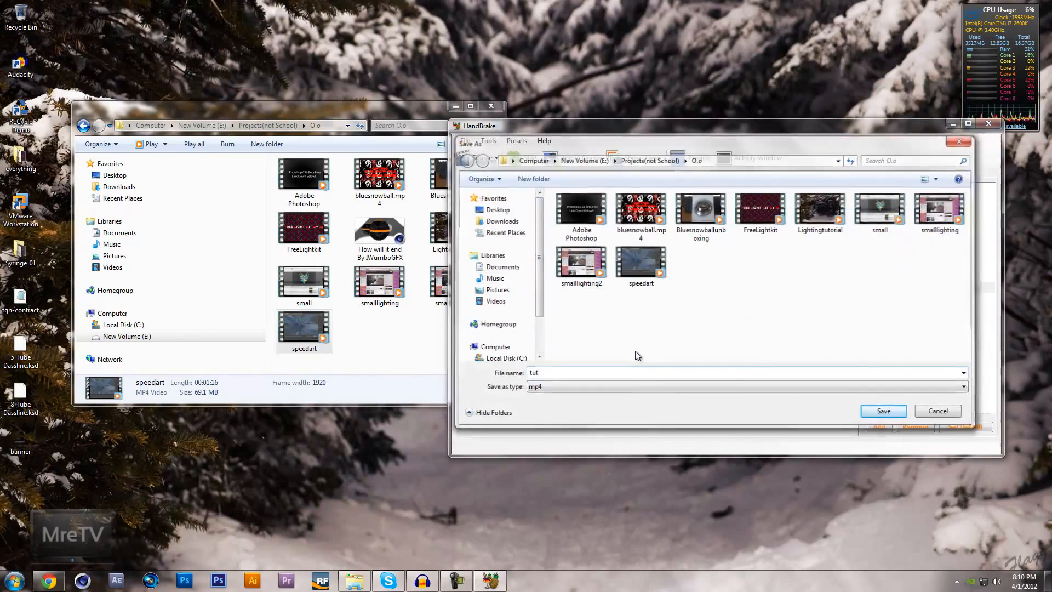
left_click(884, 411)
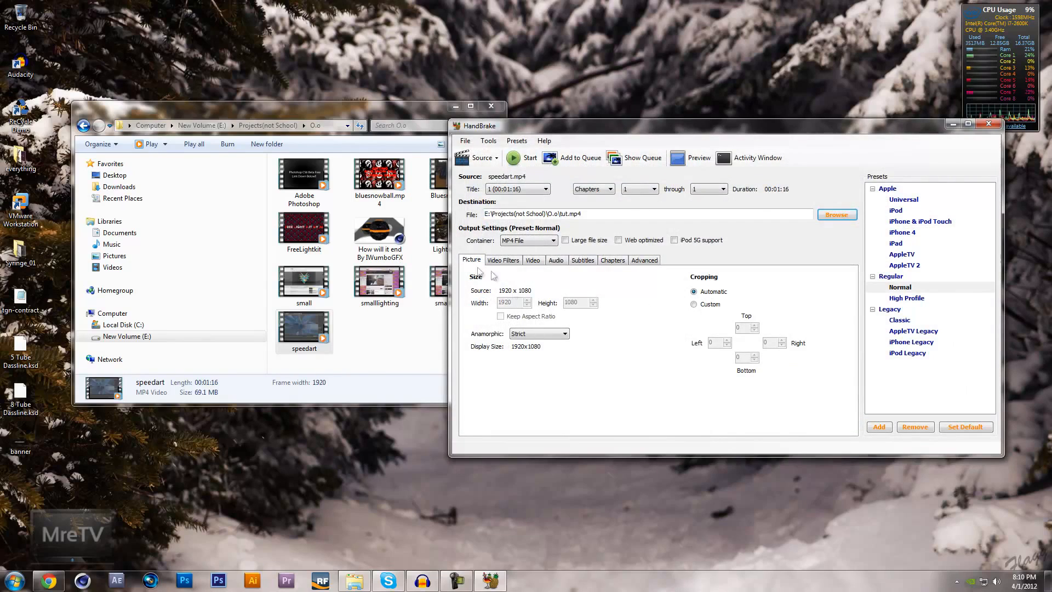
mouse_move(536, 267)
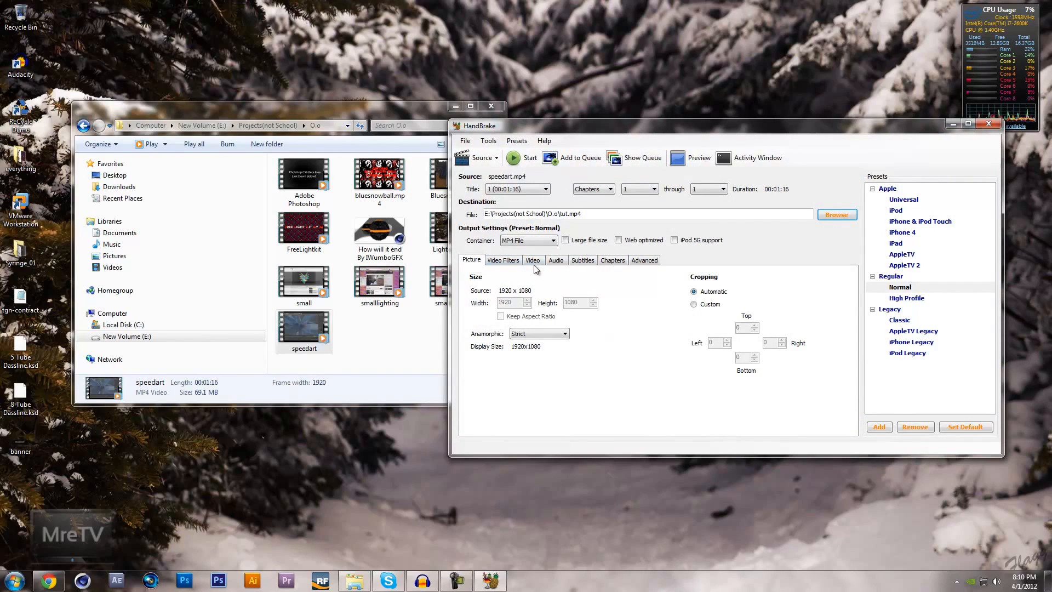
On the Video tab, select Target Size and enter 20 MB.
left_click(533, 260)
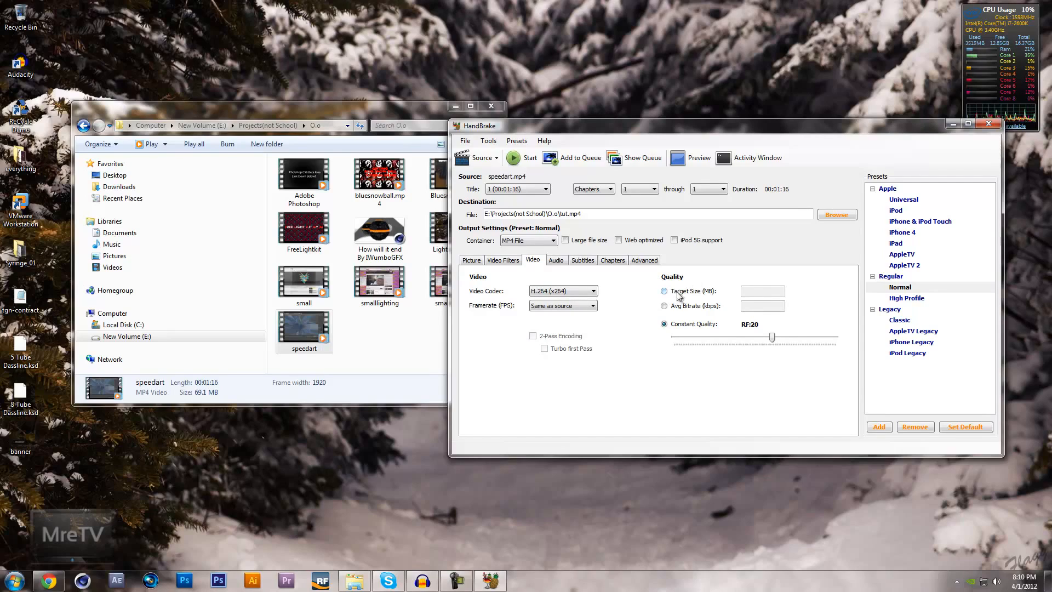
left_click(664, 291)
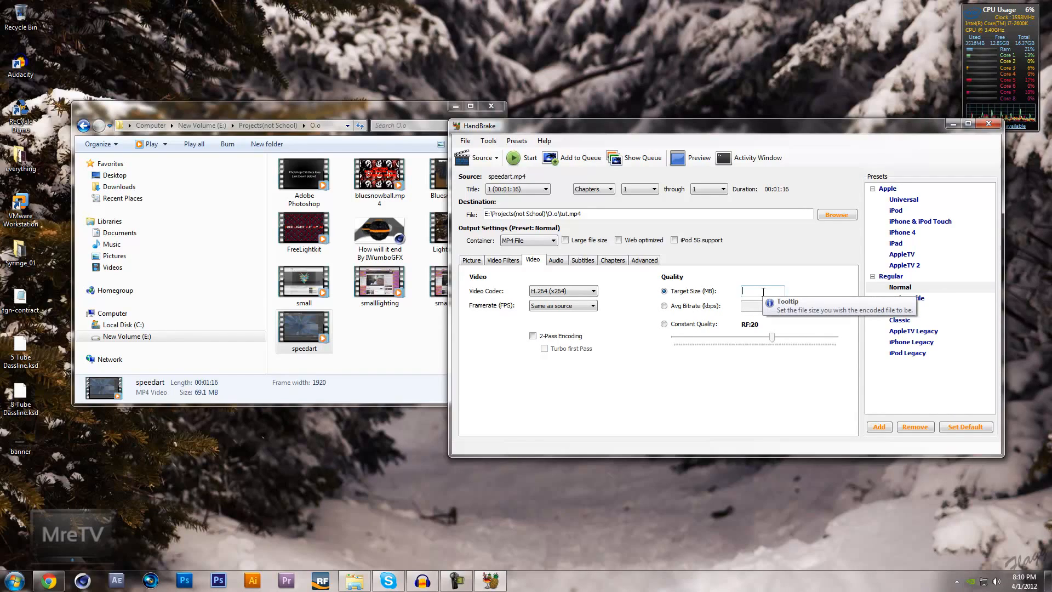
type("20")
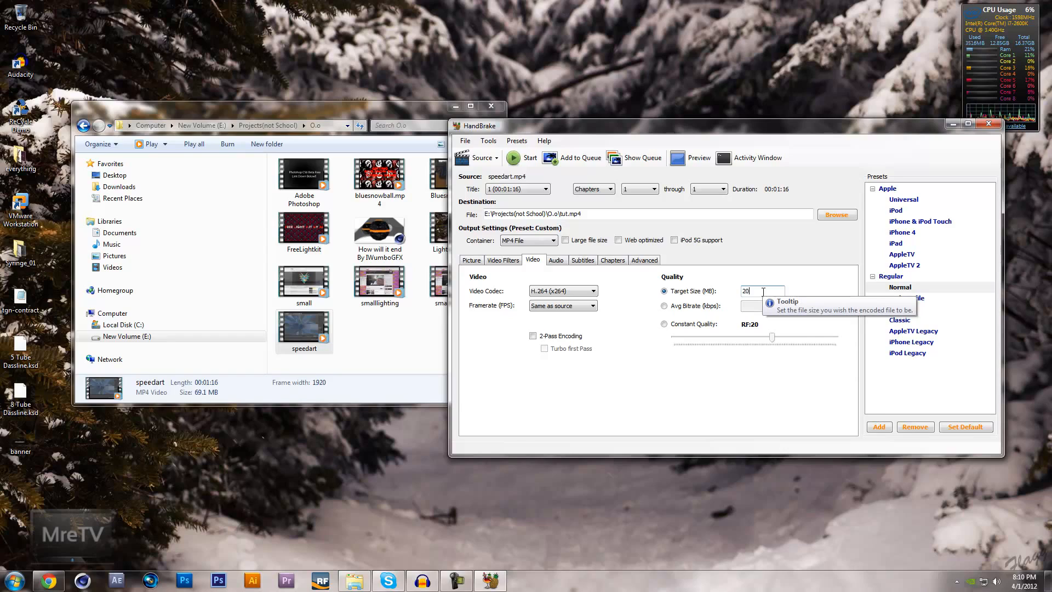
mouse_move(737, 233)
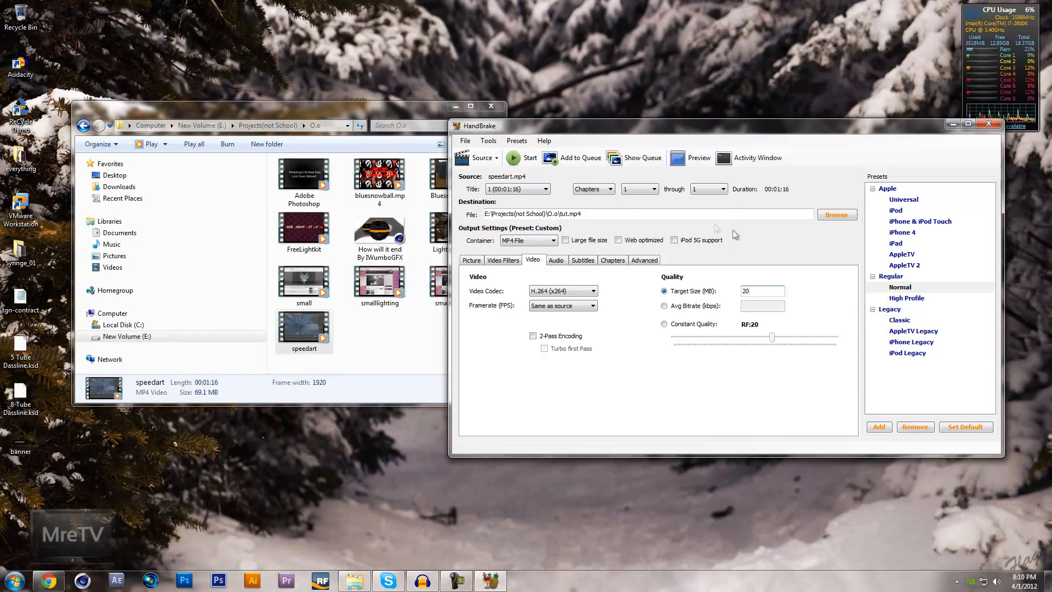
mouse_move(529, 188)
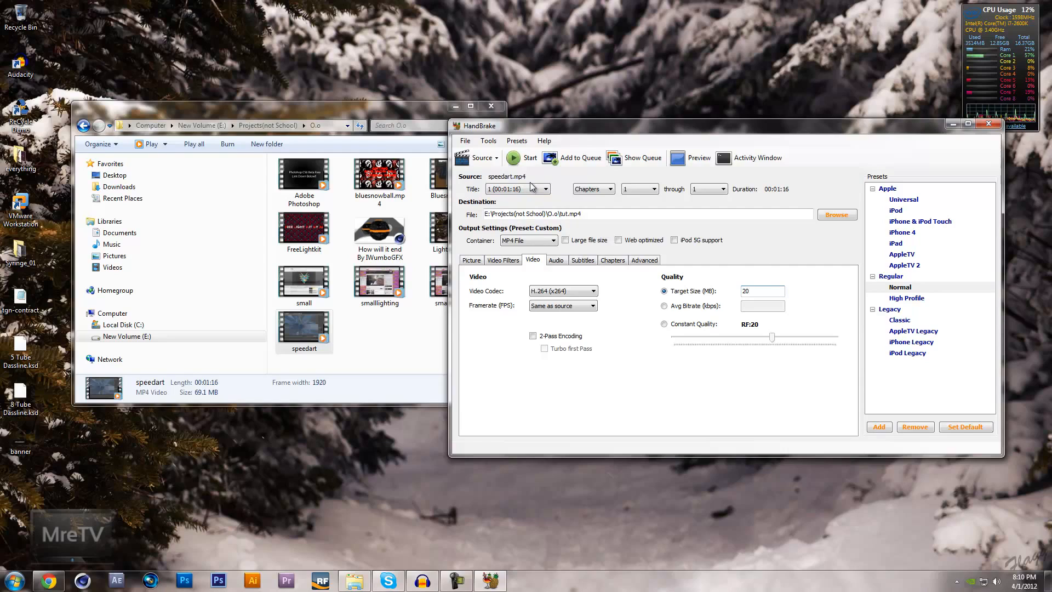
mouse_move(515, 158)
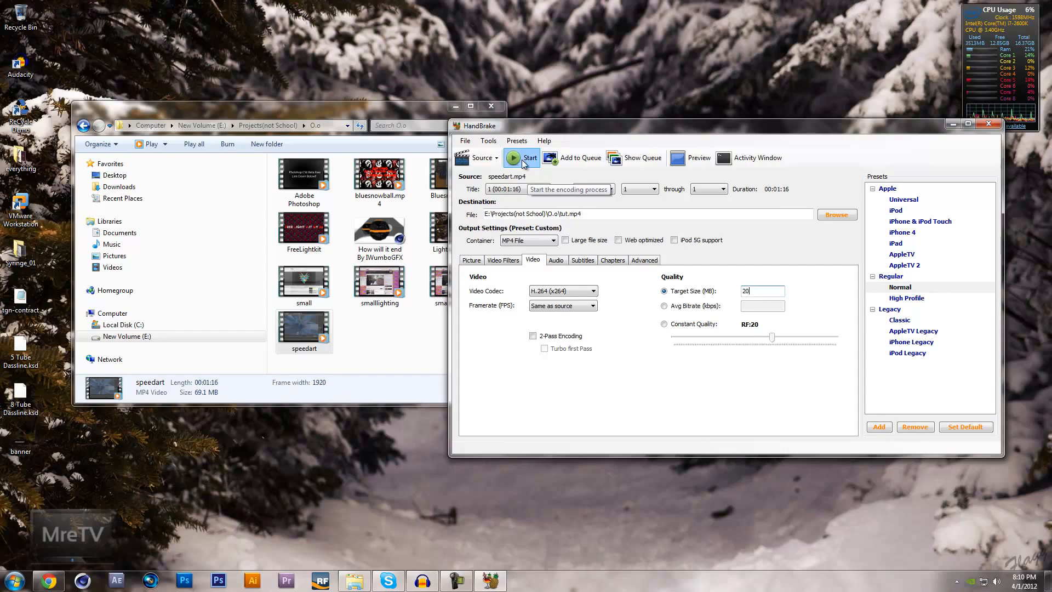
Start encoding speedart.mp4 to tut.mp4 and wait for it to finish.
left_click(513, 157)
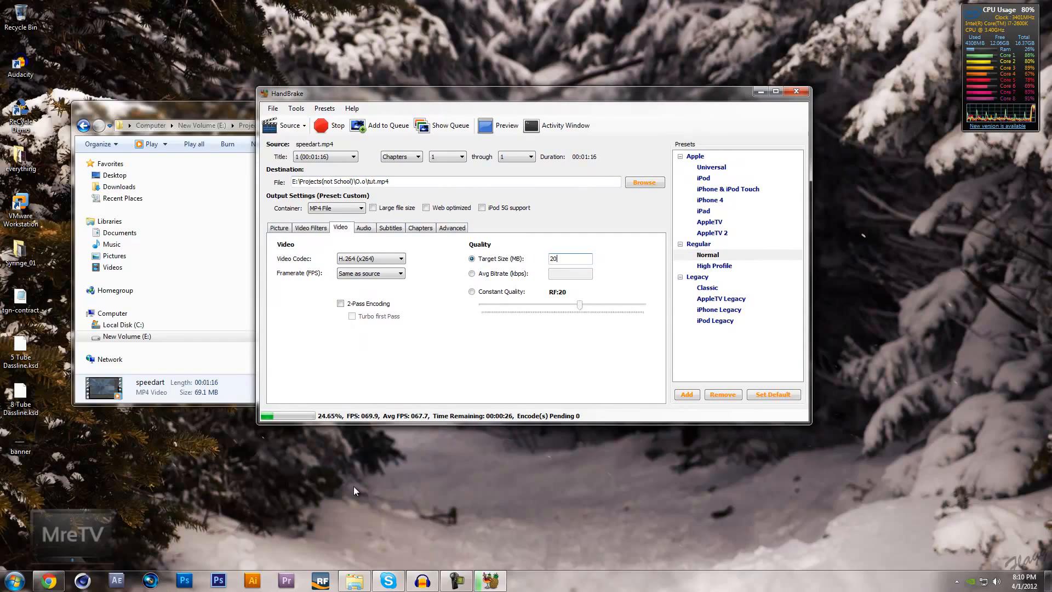
mouse_move(351, 434)
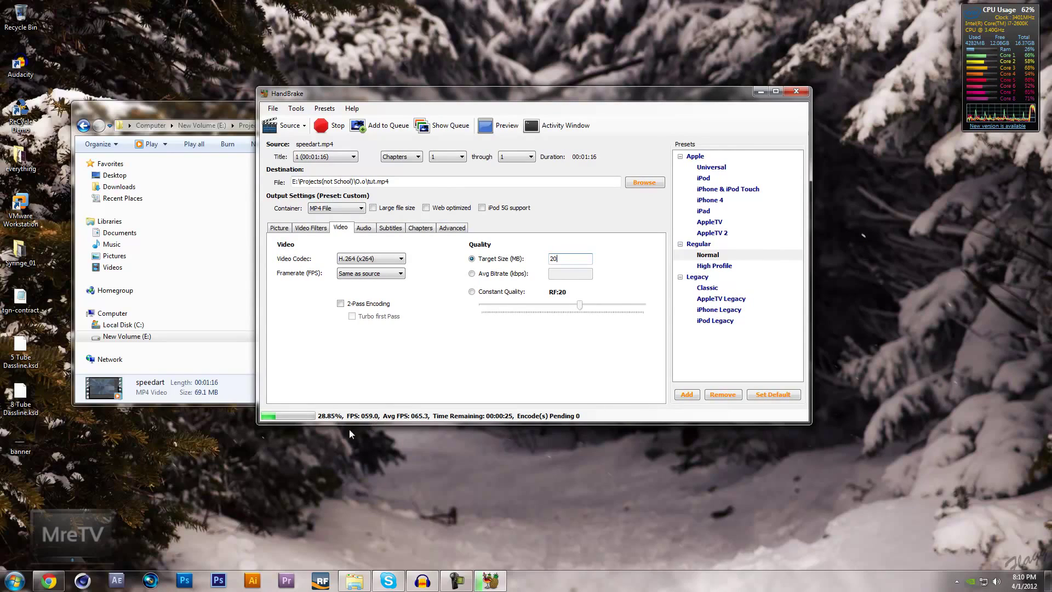
mouse_move(378, 359)
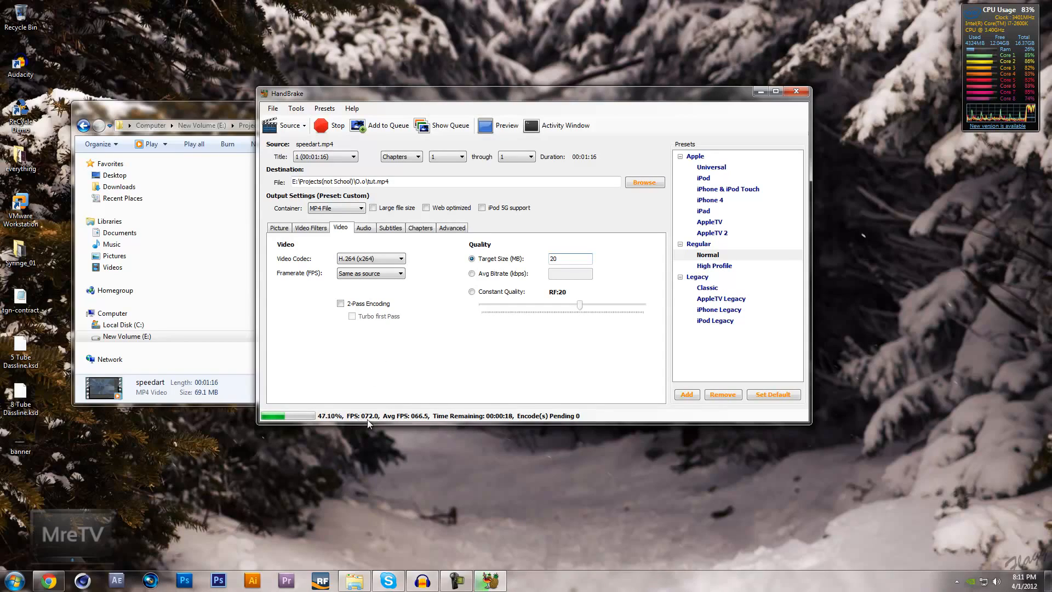
mouse_move(471, 455)
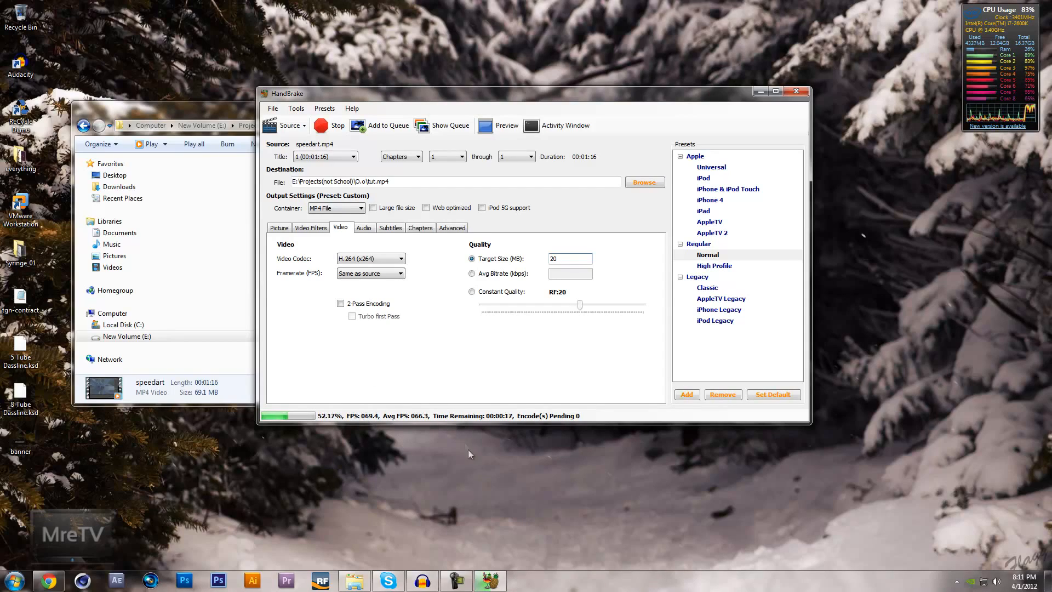
mouse_move(463, 435)
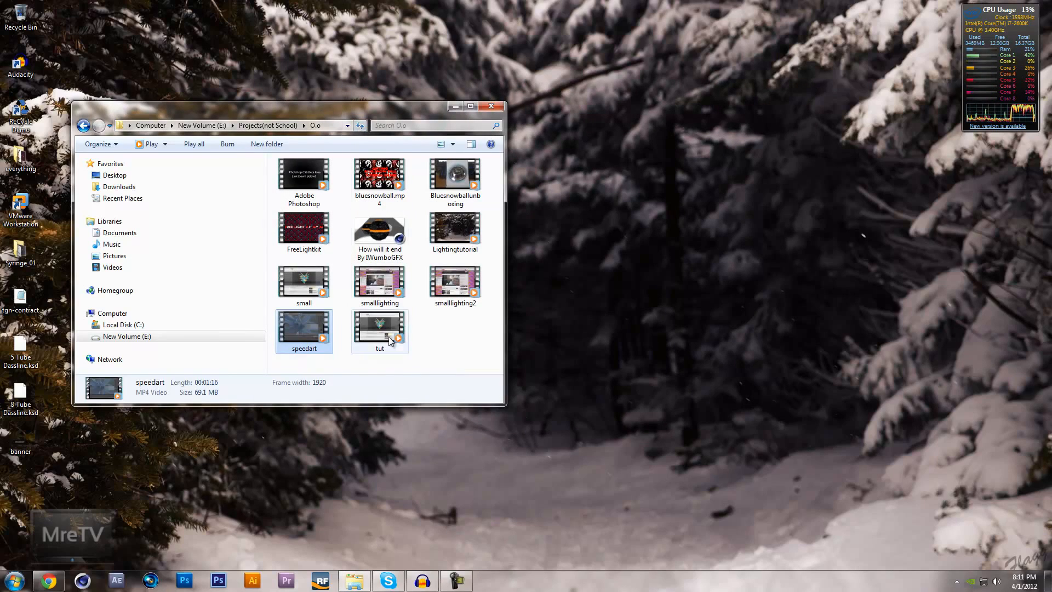
Compare the 19.3 MB tut video with the 69.1 MB speedart original.
left_click(380, 330)
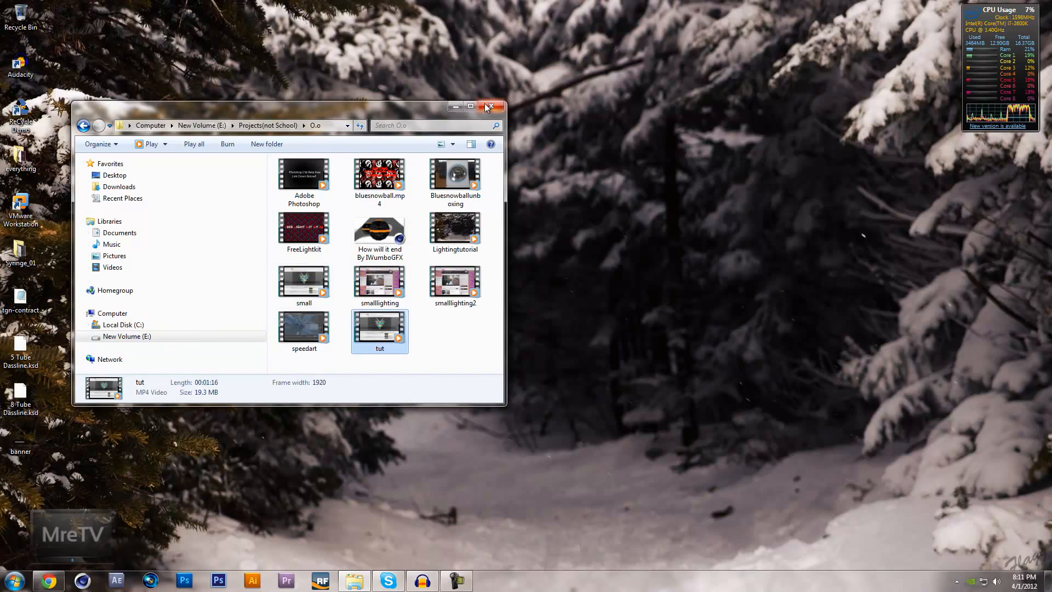
mouse_move(313, 397)
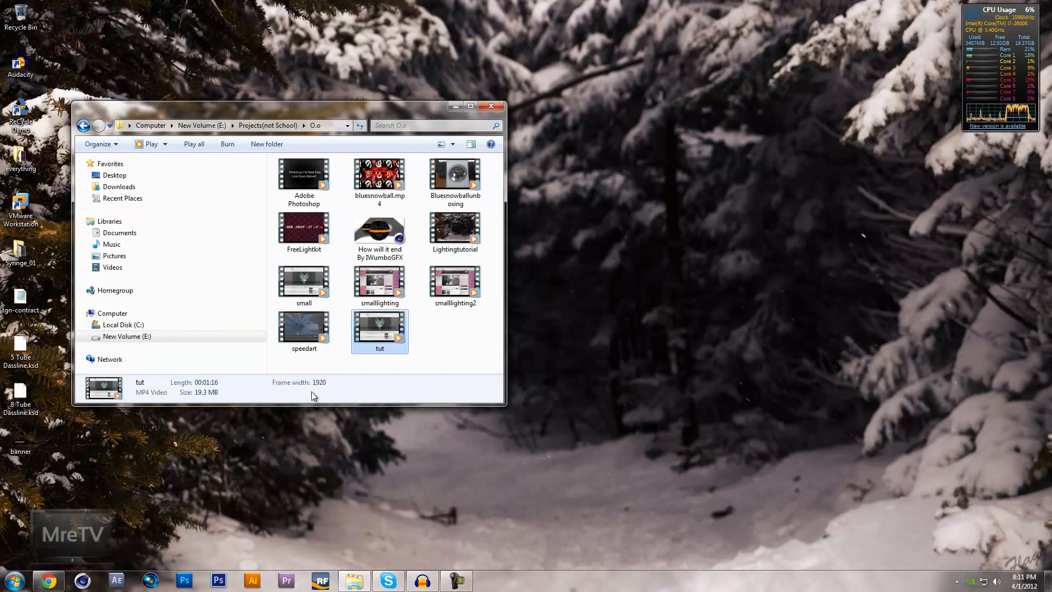
left_click(304, 326)
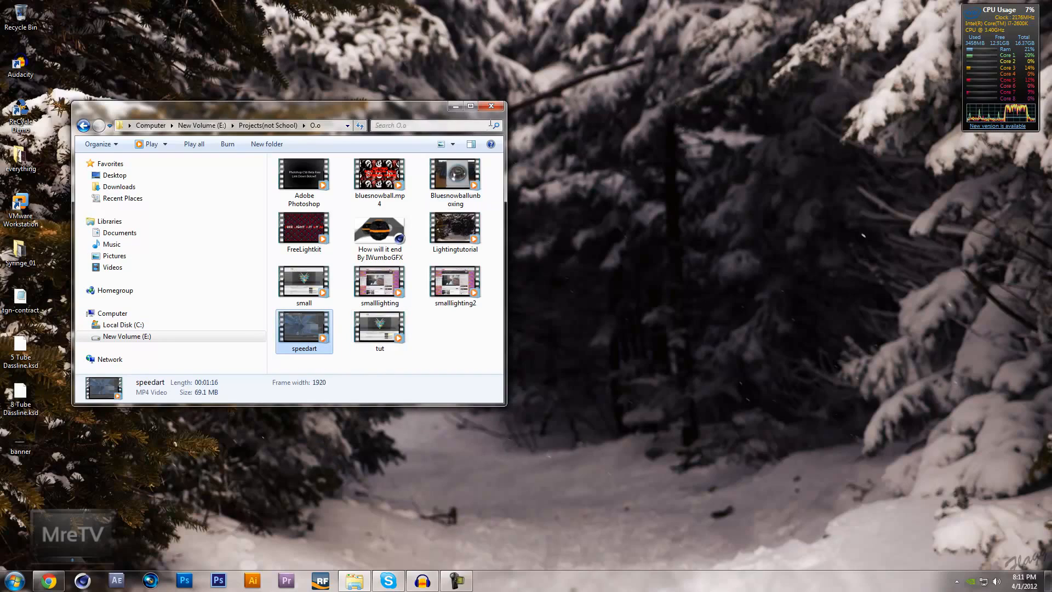